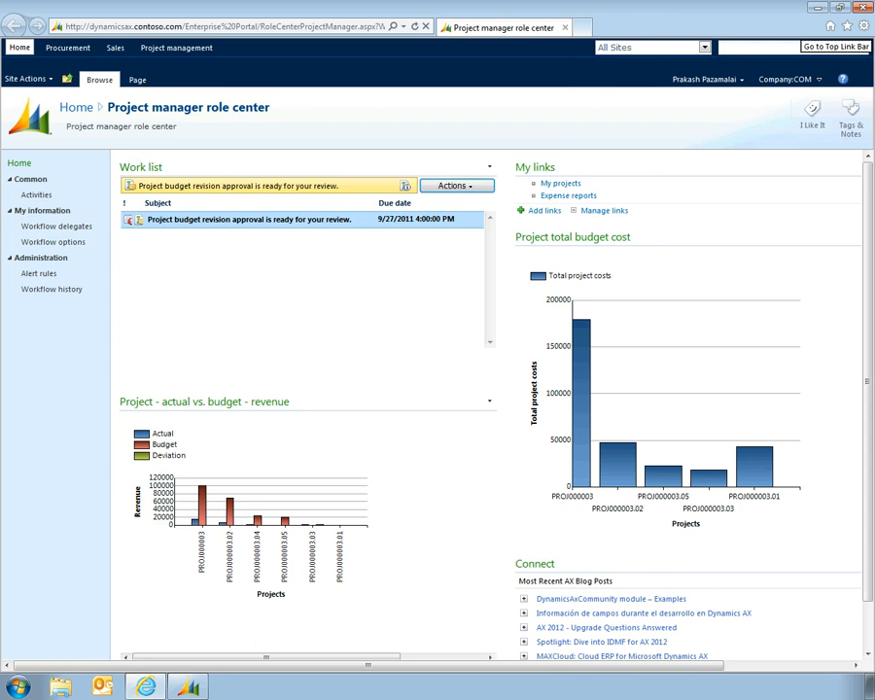
mouse_move(576, 416)
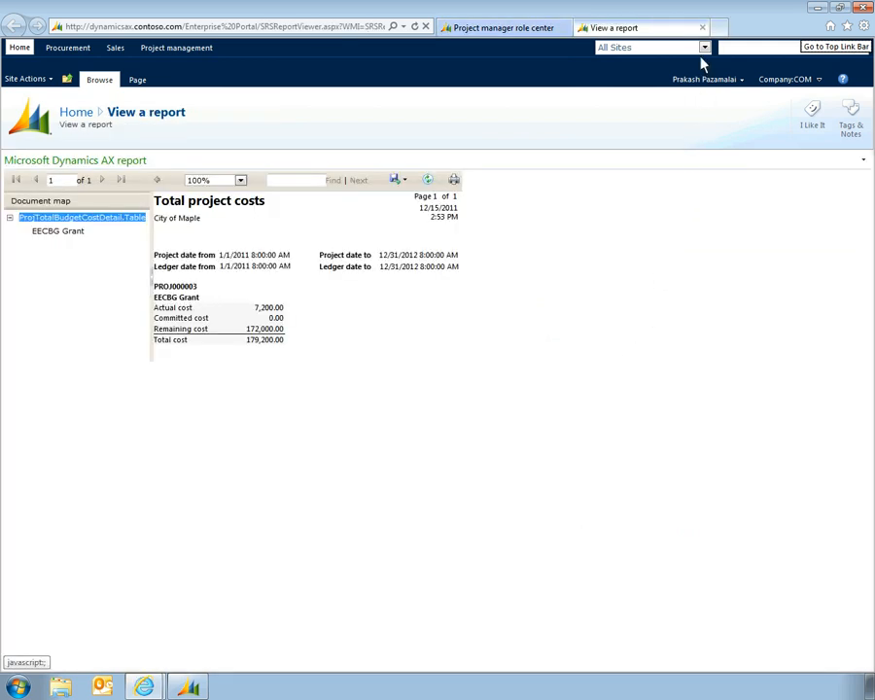
mouse_move(704, 27)
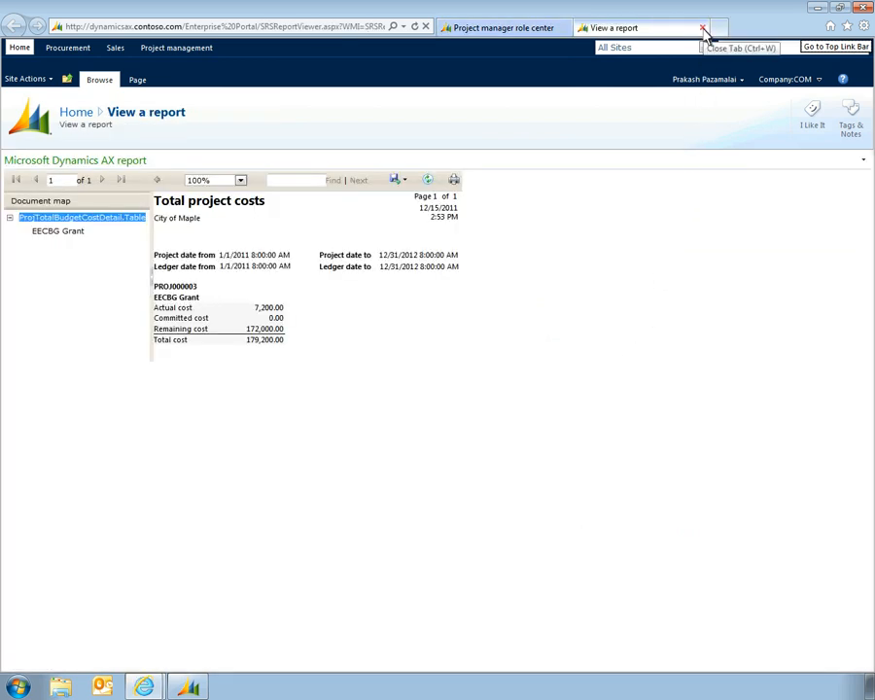
Close the Total project costs report for the EECBG Grant project.
click(702, 27)
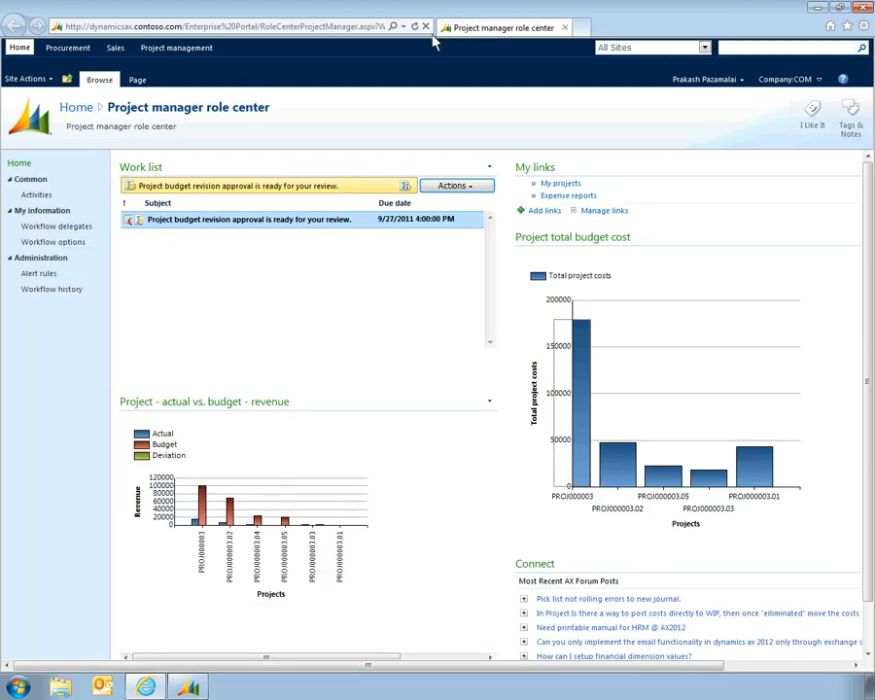
mouse_move(175, 47)
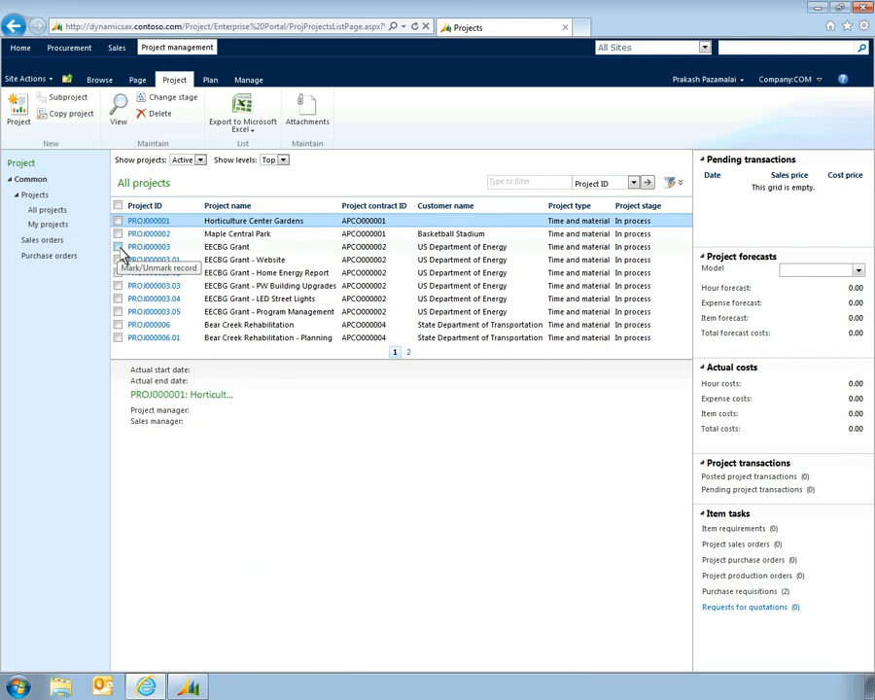
Switch from the Enterprise Portal projects list to the Dynamics AX 2012 client role center.
click(148, 245)
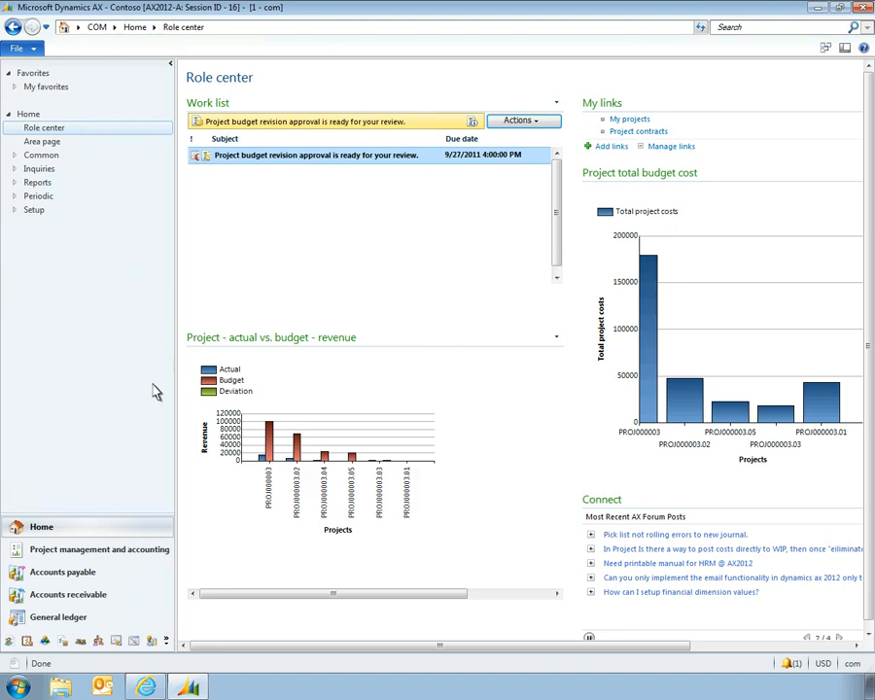
Select project contract APCO000002 (EECBG) in Project contracts and edit its details.
click(99, 549)
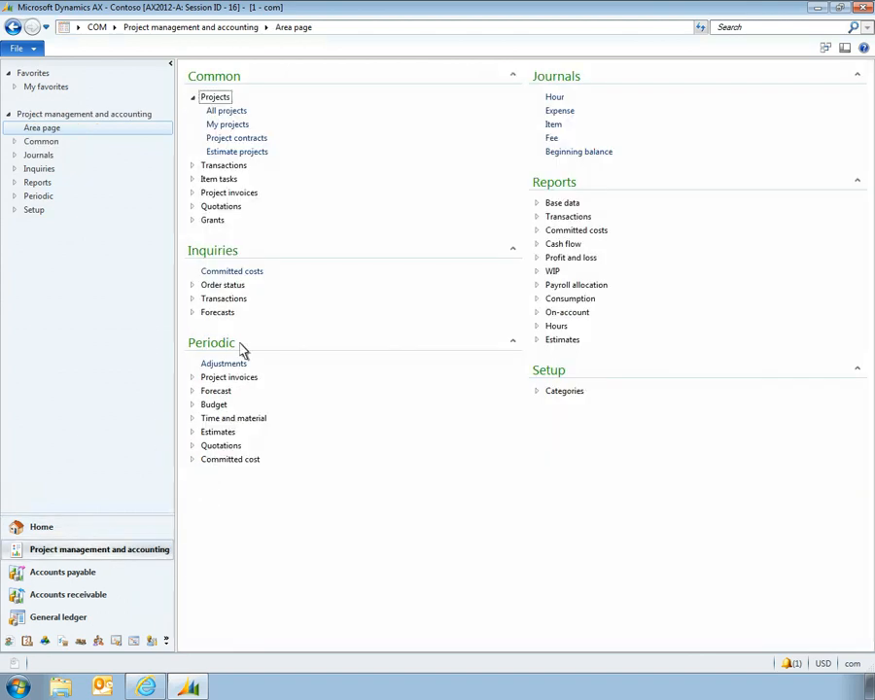
click(237, 136)
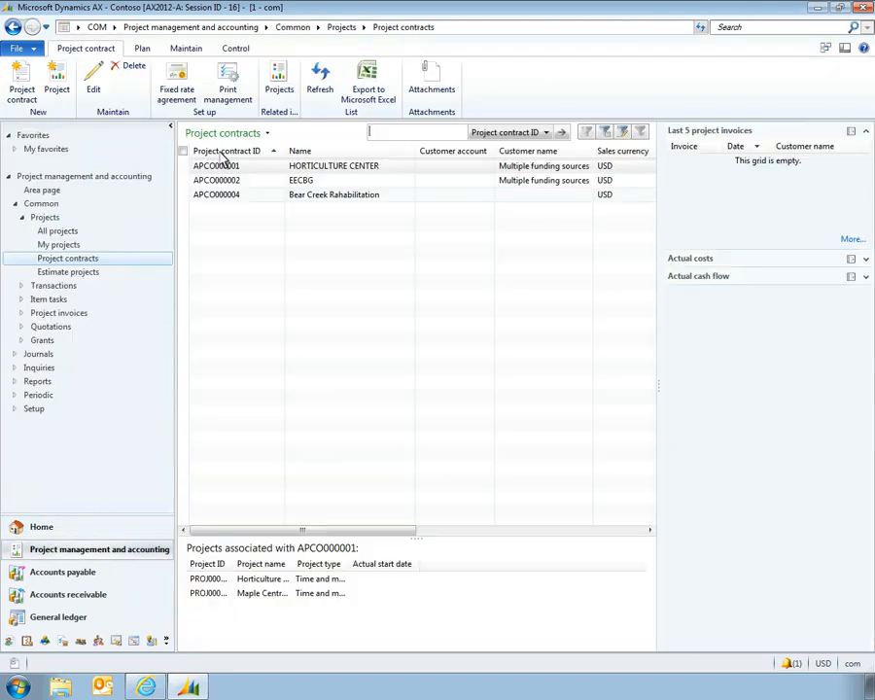
click(216, 179)
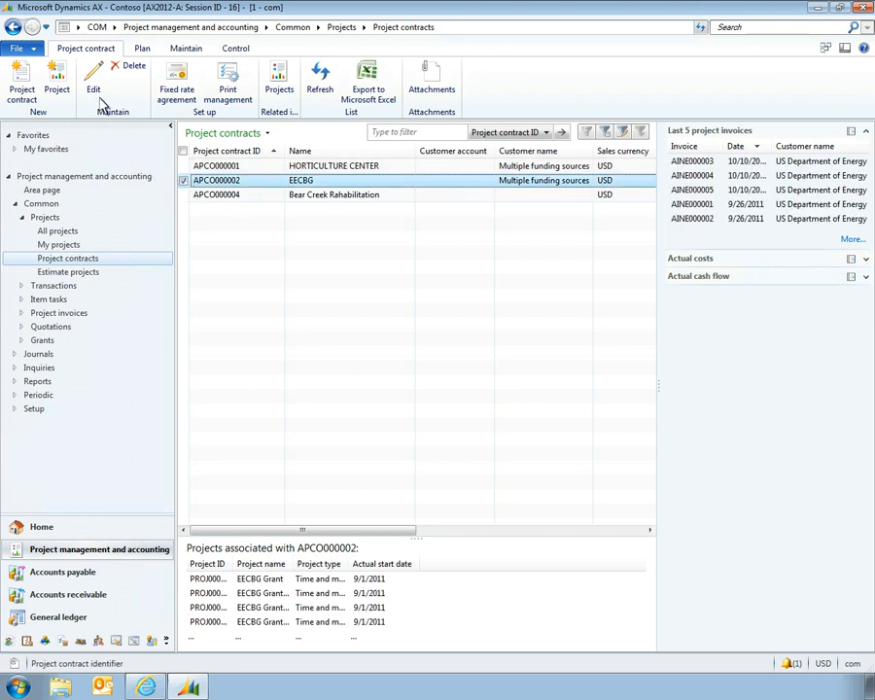
mouse_move(93, 78)
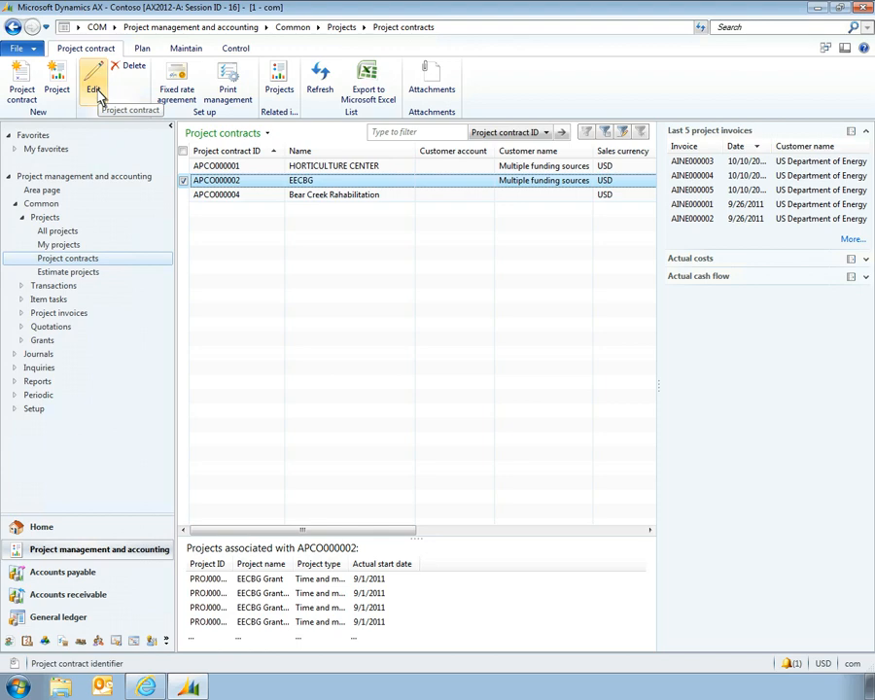
click(91, 82)
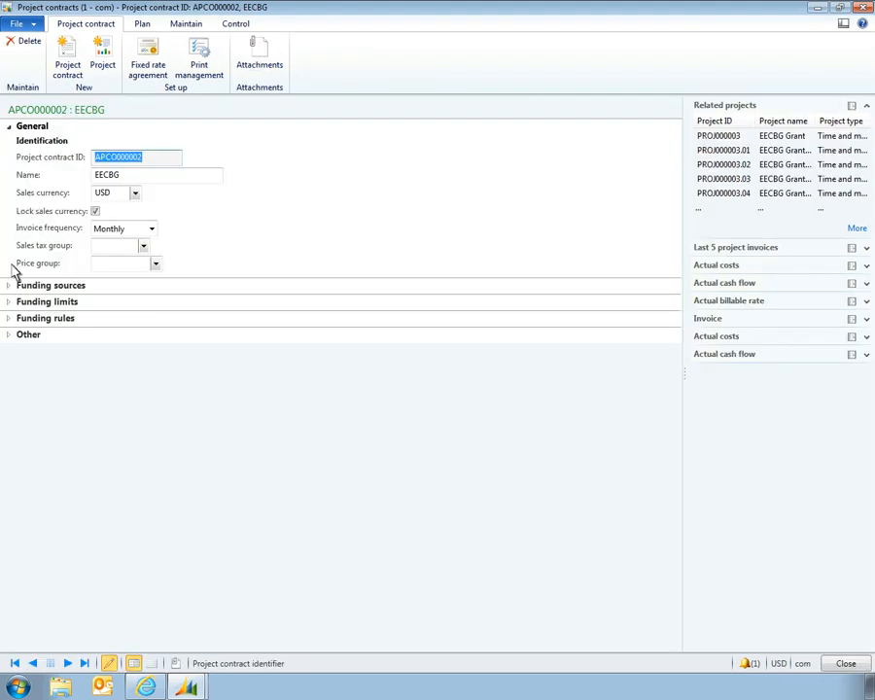
Review the EECBG contract's grant and customer funding sources, then close the contract form.
click(8, 284)
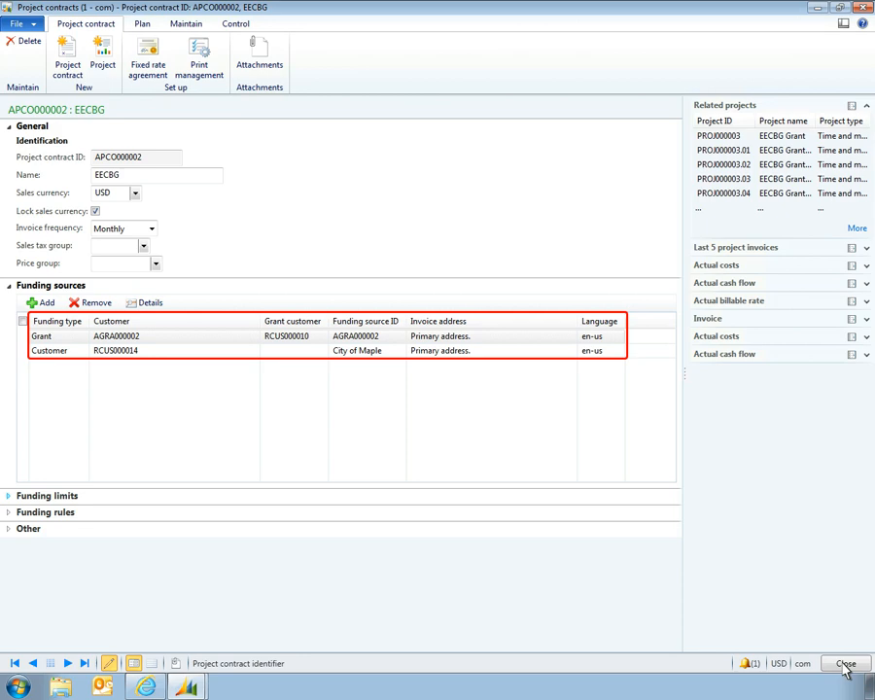
click(844, 663)
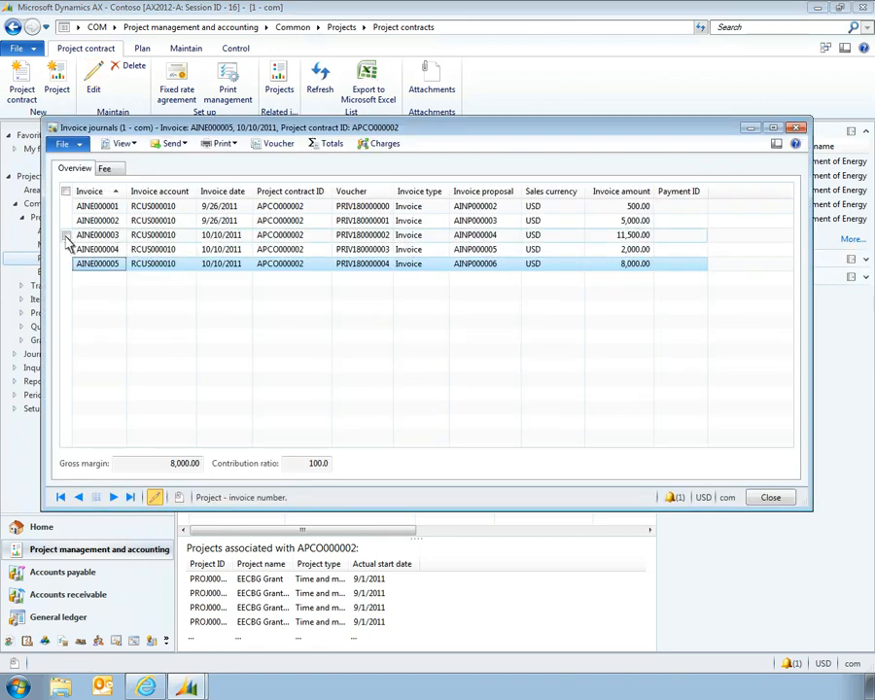
Preview invoice AINV000003 as the original printed invoice, then close the preview.
click(97, 234)
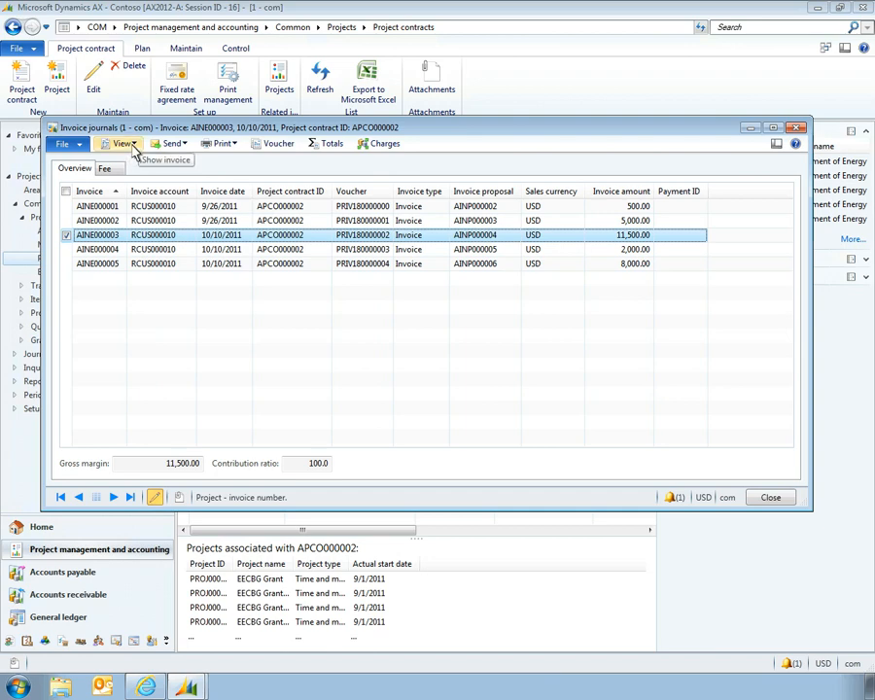
click(121, 144)
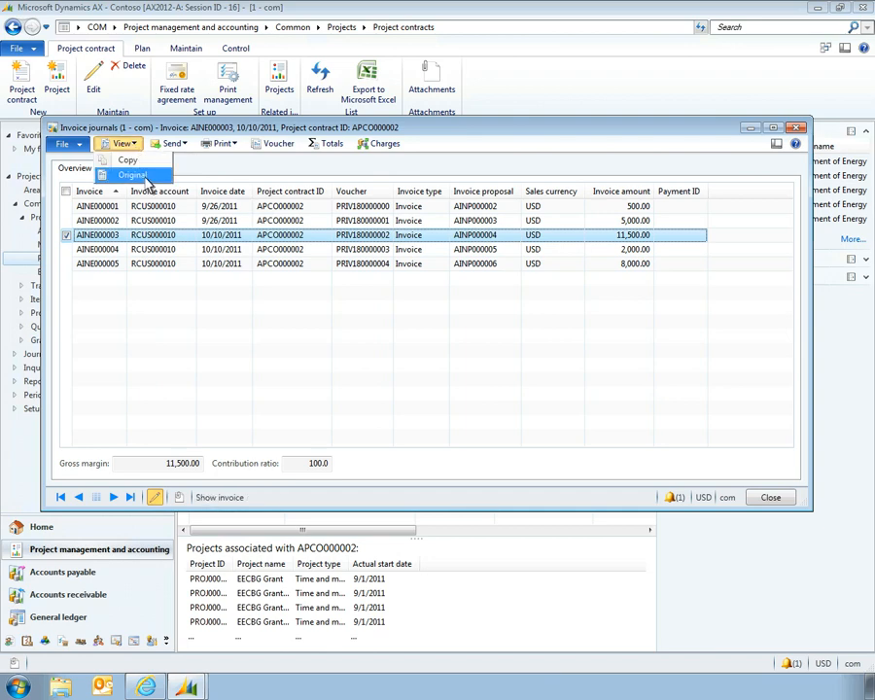
click(132, 175)
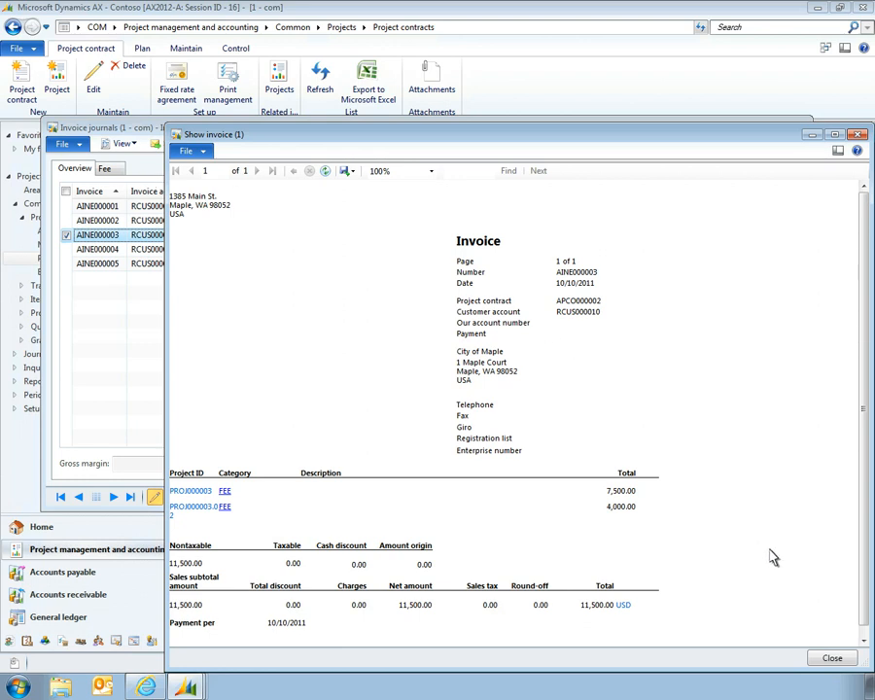
click(832, 658)
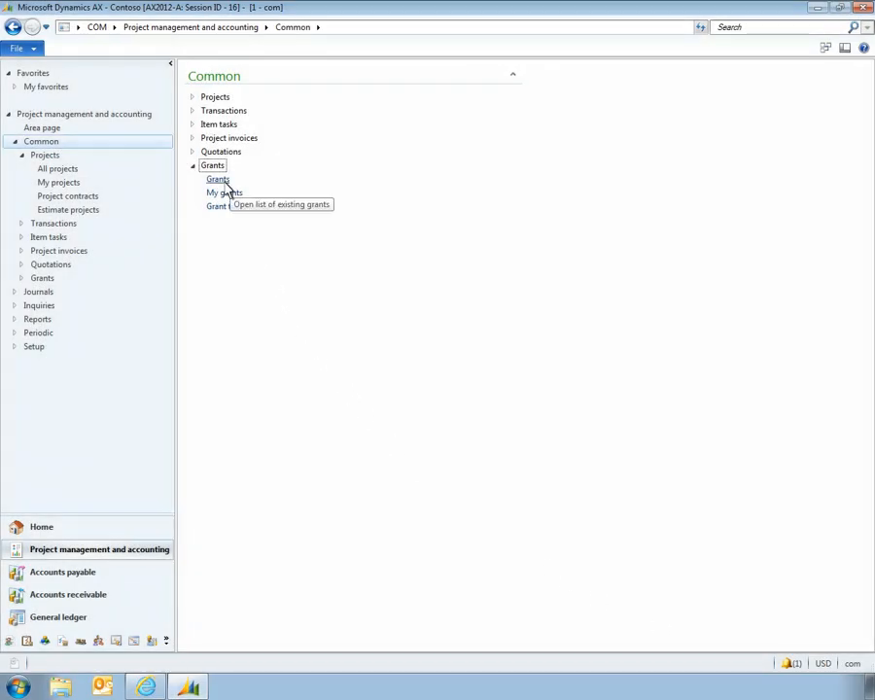
Bring up the Grants list to reach the EECBG Grant AGRA000002.
click(218, 179)
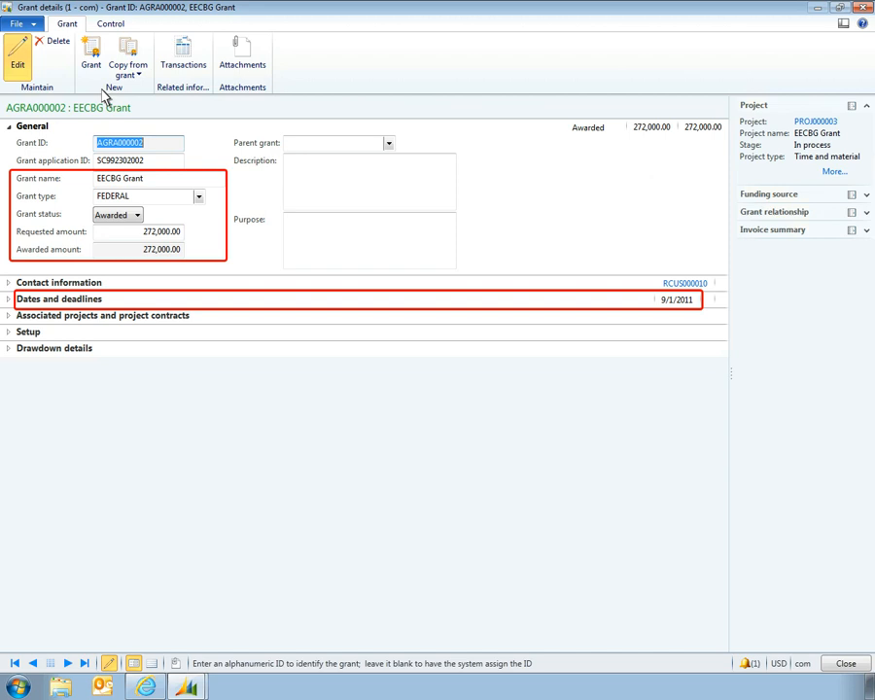
mouse_move(19, 282)
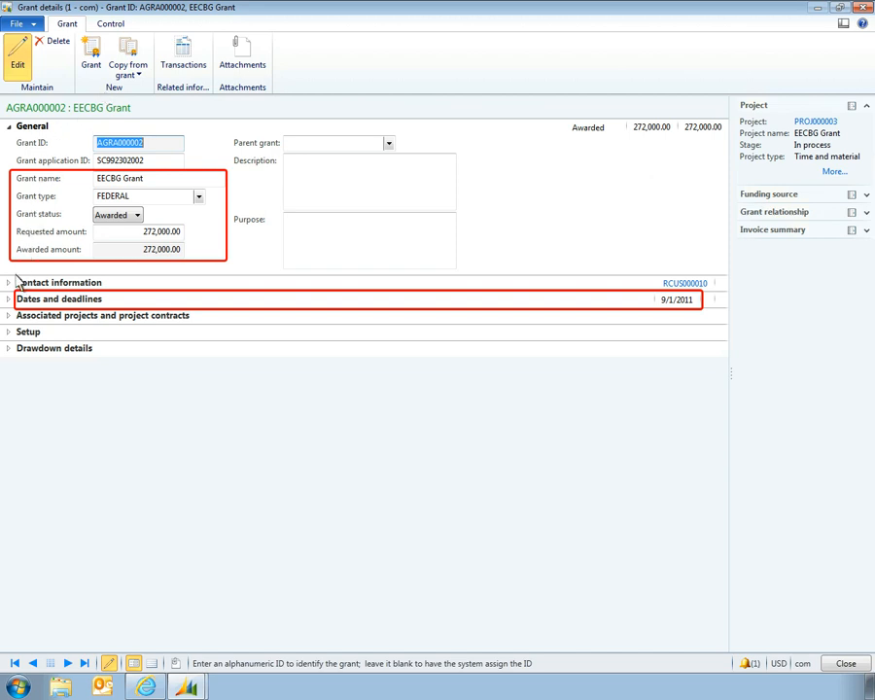